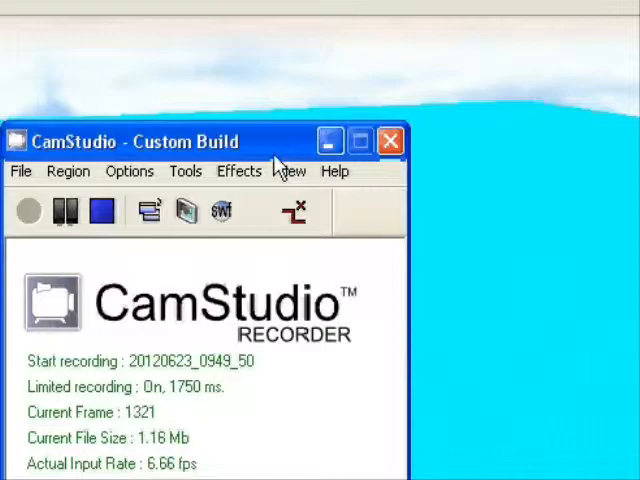
Move the CamStudio recorder window aside so it no longer covers the work area.
drag(210, 140, 140, 140)
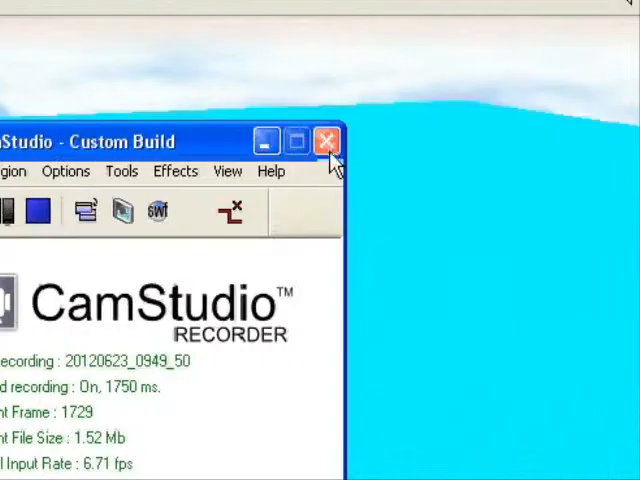
click(326, 140)
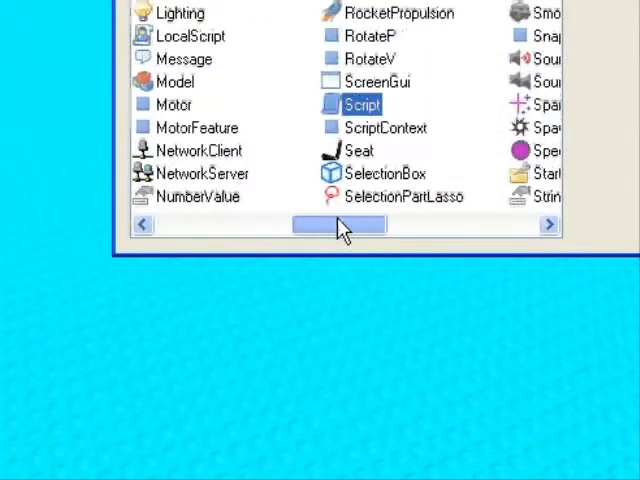
Insert a TextButton object inside the ScreenGui under StarterGui.
drag(340, 224, 450, 224)
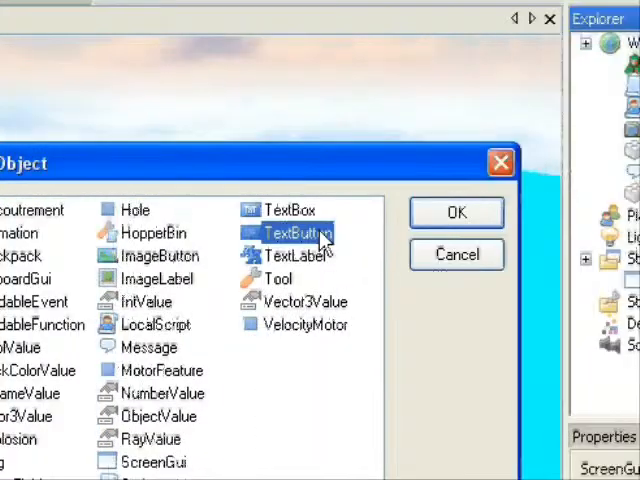
click(456, 212)
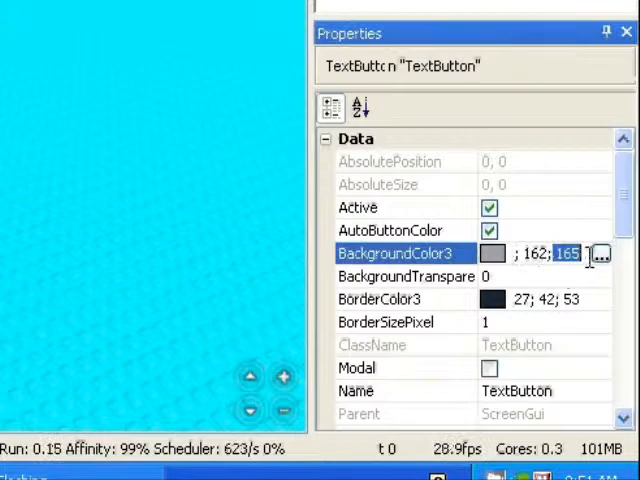
Give the TextButton a green BackgroundColor3 and a yellow BorderColor3.
click(600, 252)
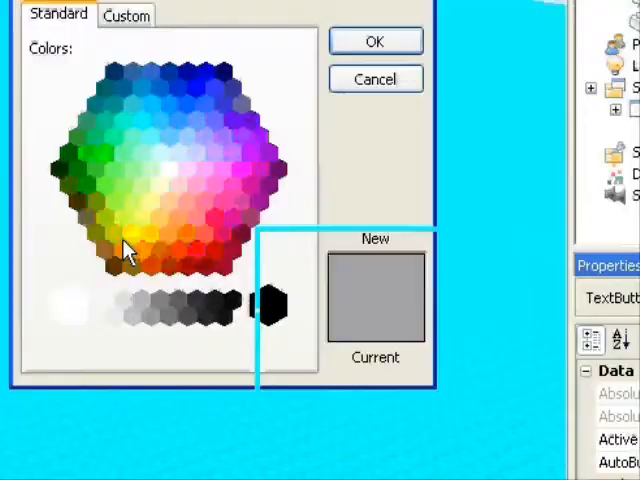
click(376, 40)
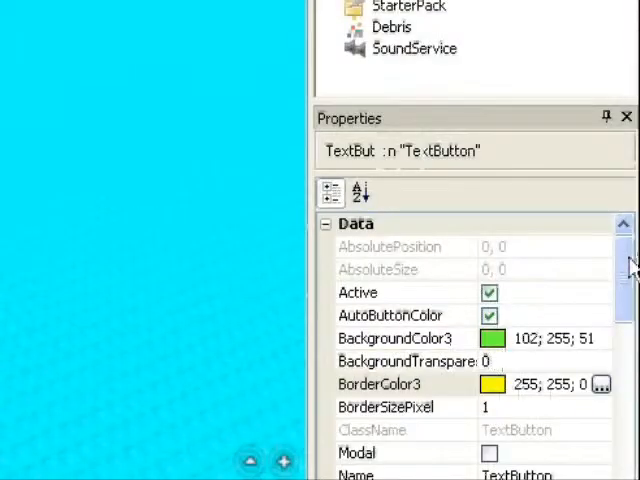
scroll(down, 3)
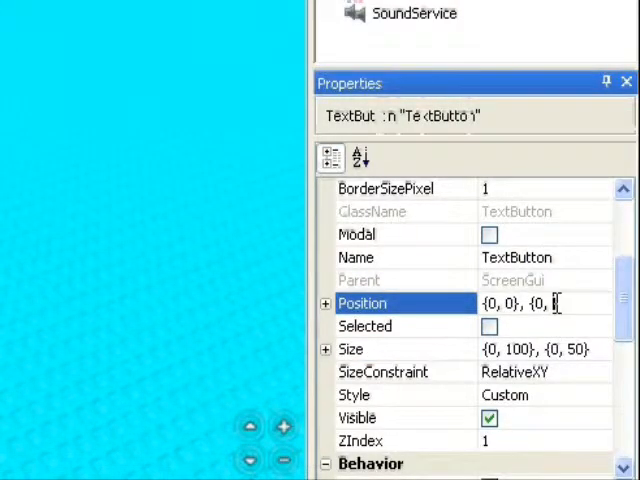
Set the TextButton Position to {0, 0}, {0, 300} and Size to {0, 100}, {0, 30}.
text(10)
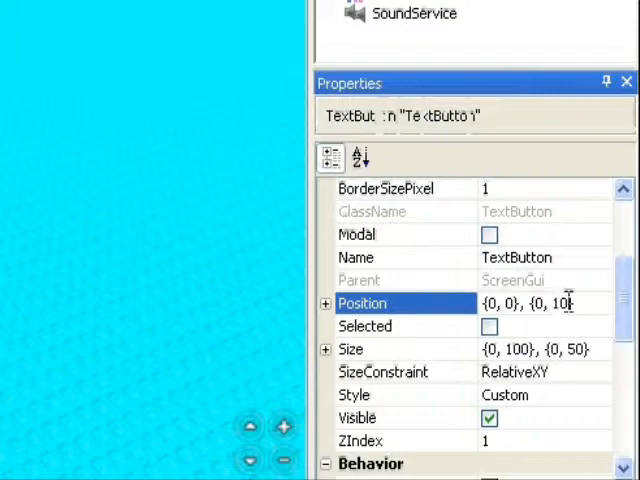
double_click(548, 304)
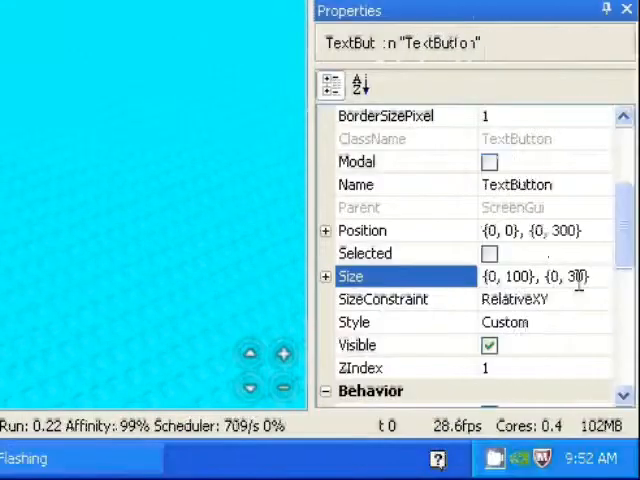
scroll(down, 3)
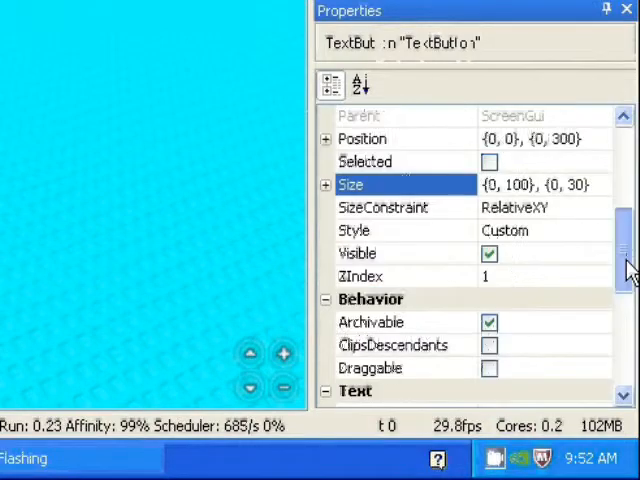
scroll(down, 3)
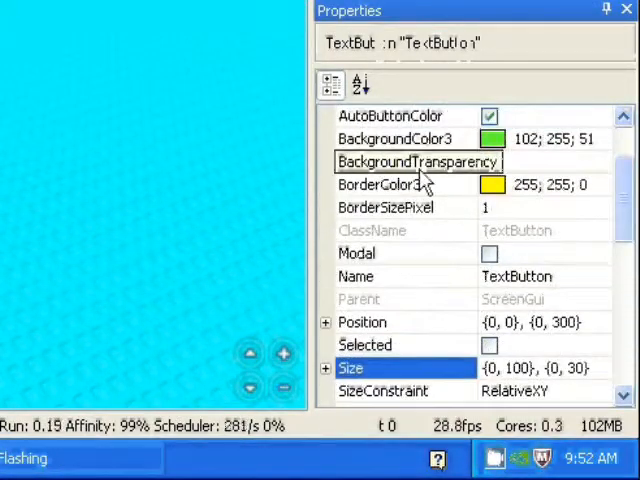
scroll(down, 3)
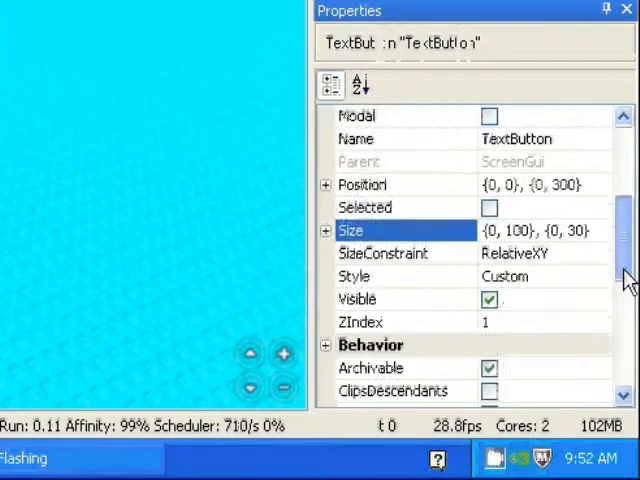
scroll(down, 3)
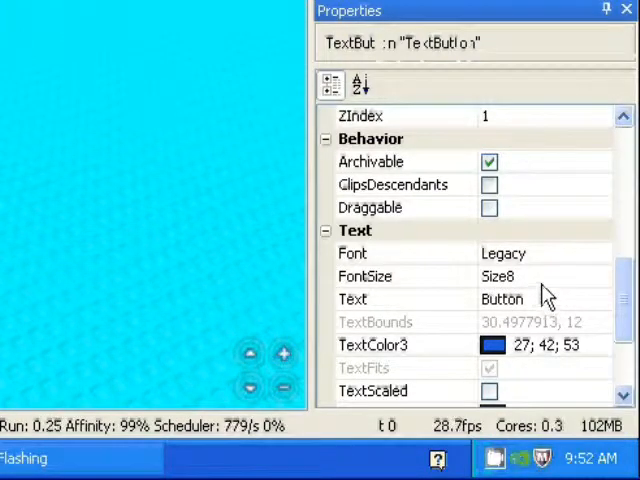
Set FontSize to Size10, label the button RUN and give its text an orange TextColor3.
click(404, 276)
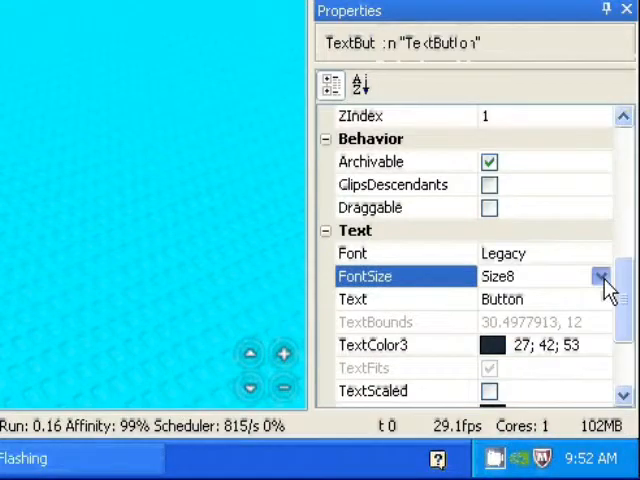
click(600, 276)
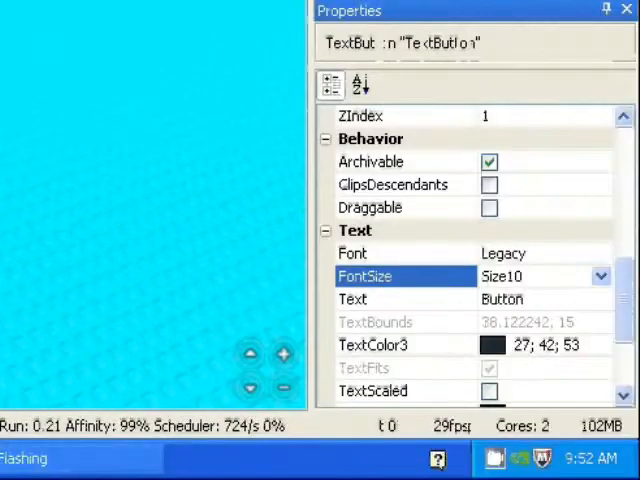
scroll(down, 3)
text(RUN)
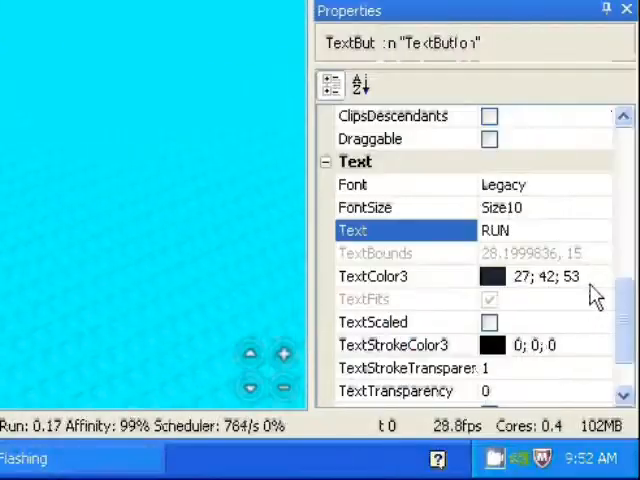
click(488, 276)
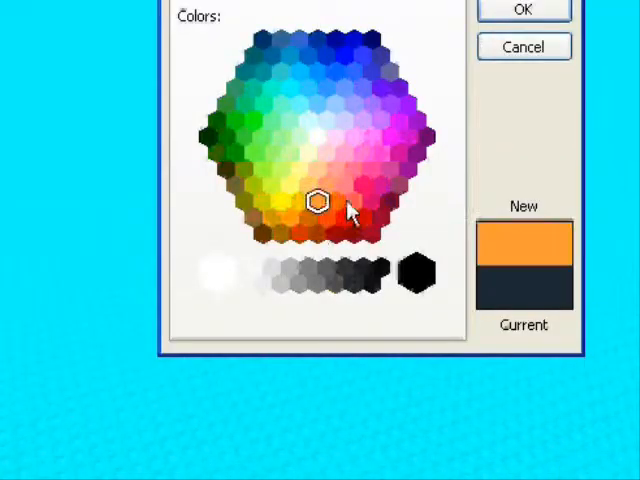
click(524, 8)
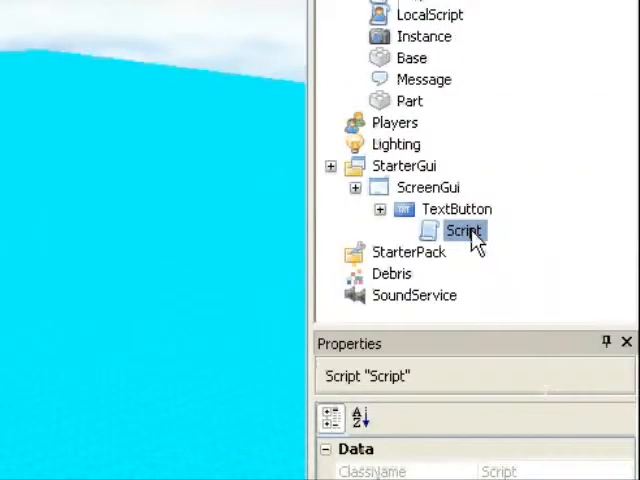
Clear the default print line from the button's Script.
double_click(464, 232)
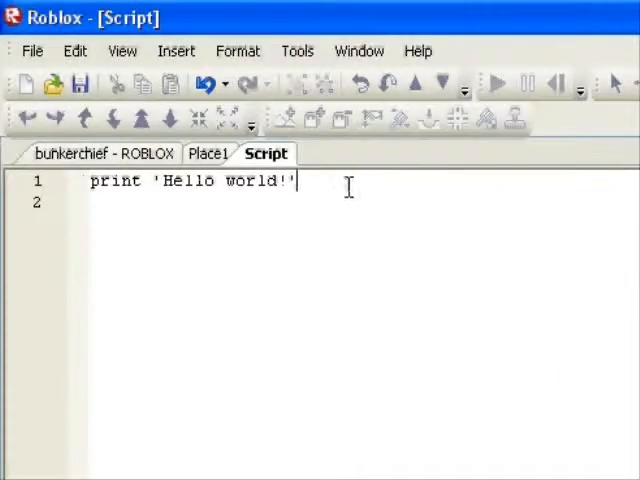
key(ctrl+a)
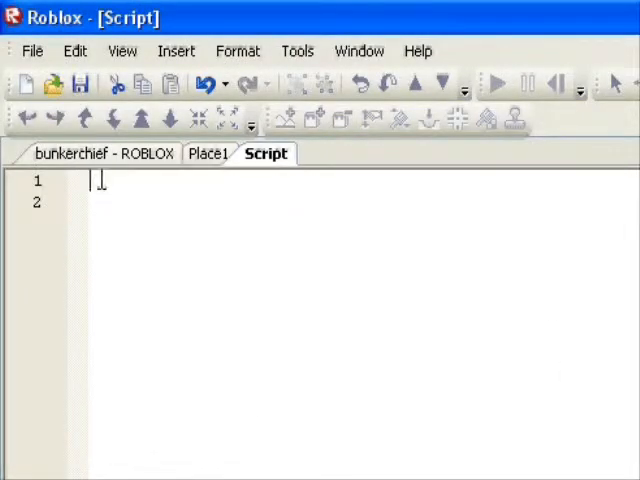
right_click(100, 180)
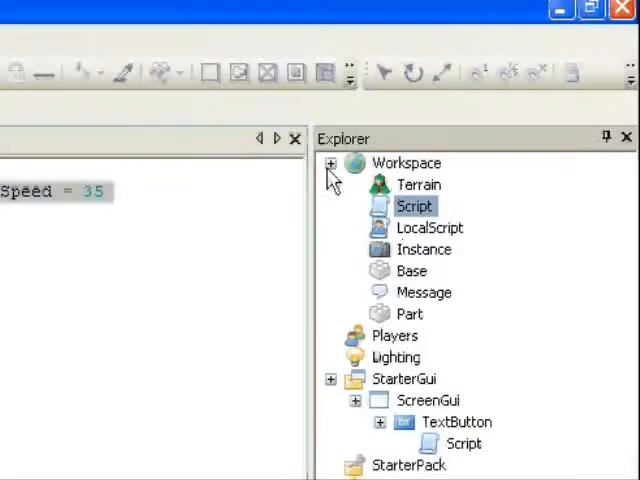
Paste the copied WalkSpeed code with its die function connected to MouseButton1Down.
double_click(412, 206)
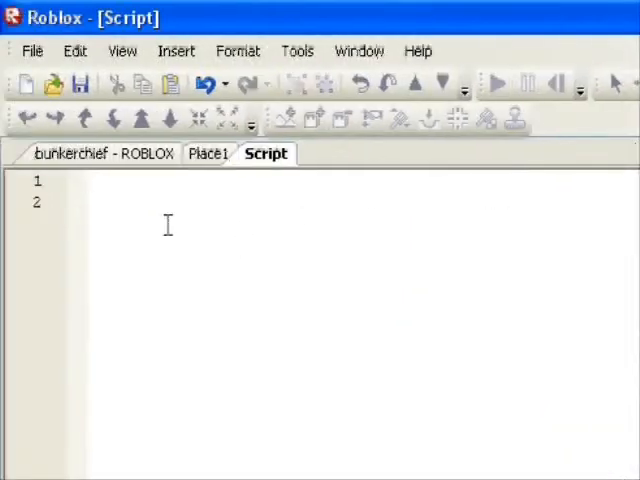
right_click(168, 224)
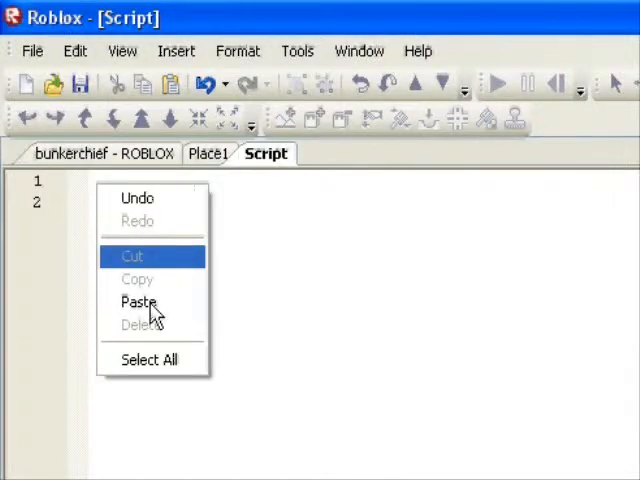
click(138, 300)
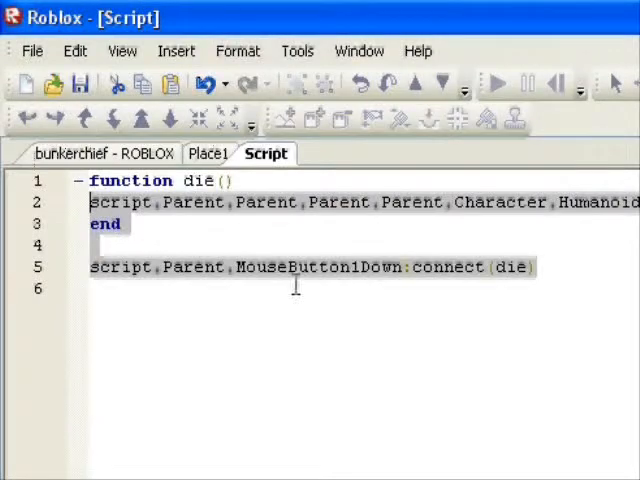
click(534, 268)
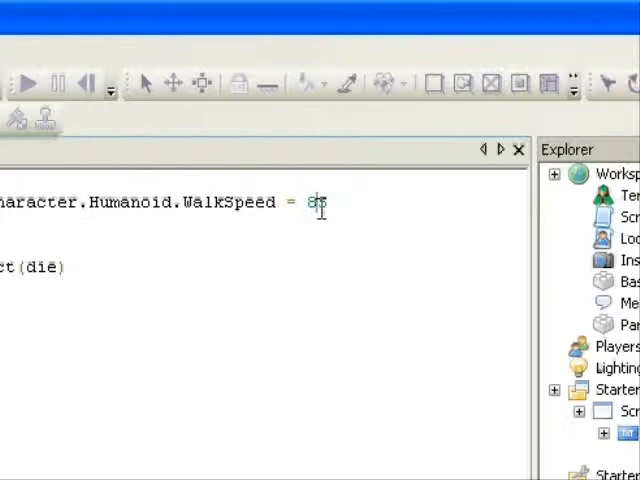
Rewrite the WalkSpeed value in the script to 13.
text(5)
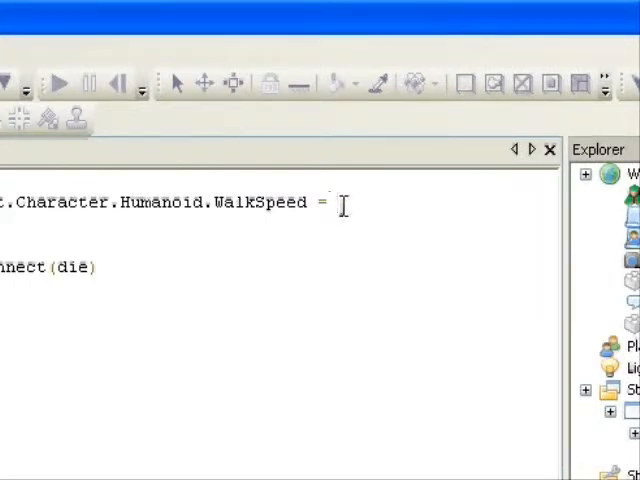
text(13)
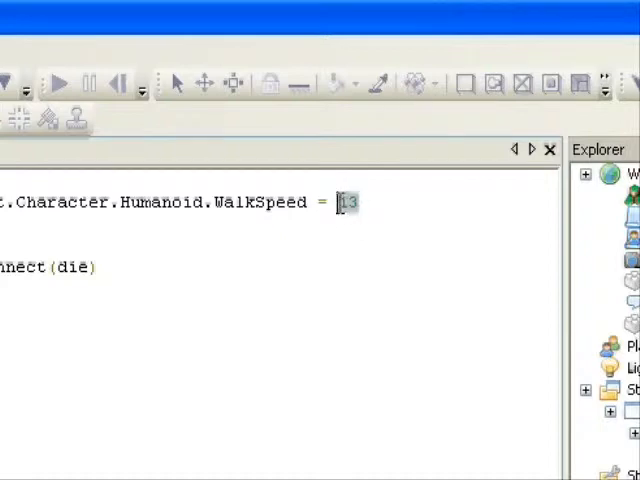
key(Backspace)
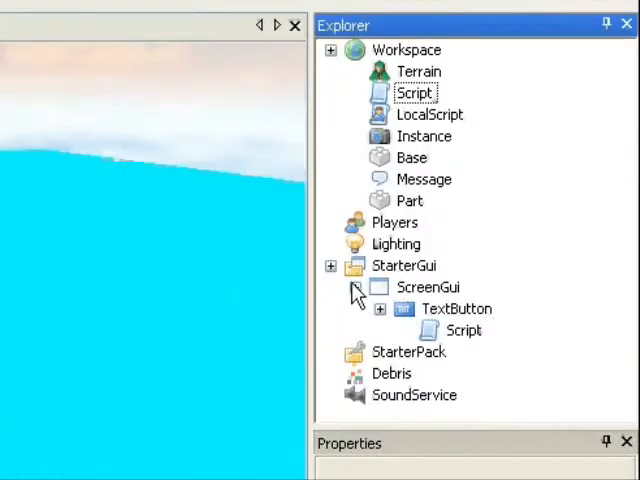
Close the Script editor and bring up the Start Server / Start Player test options.
click(356, 288)
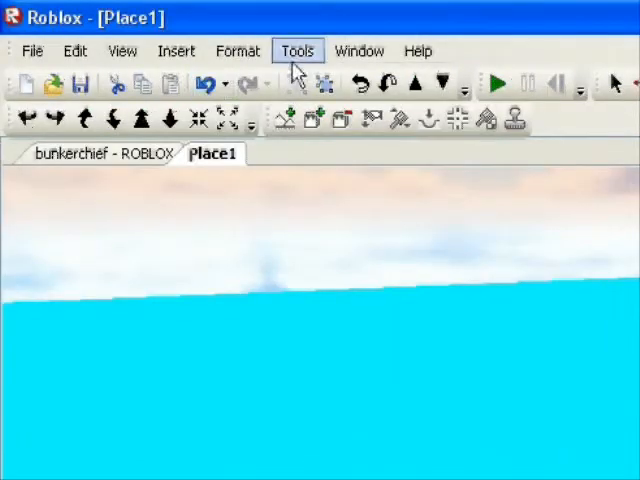
click(296, 50)
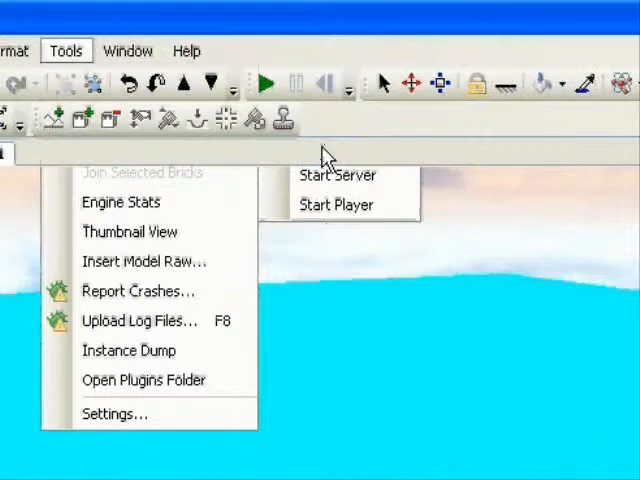